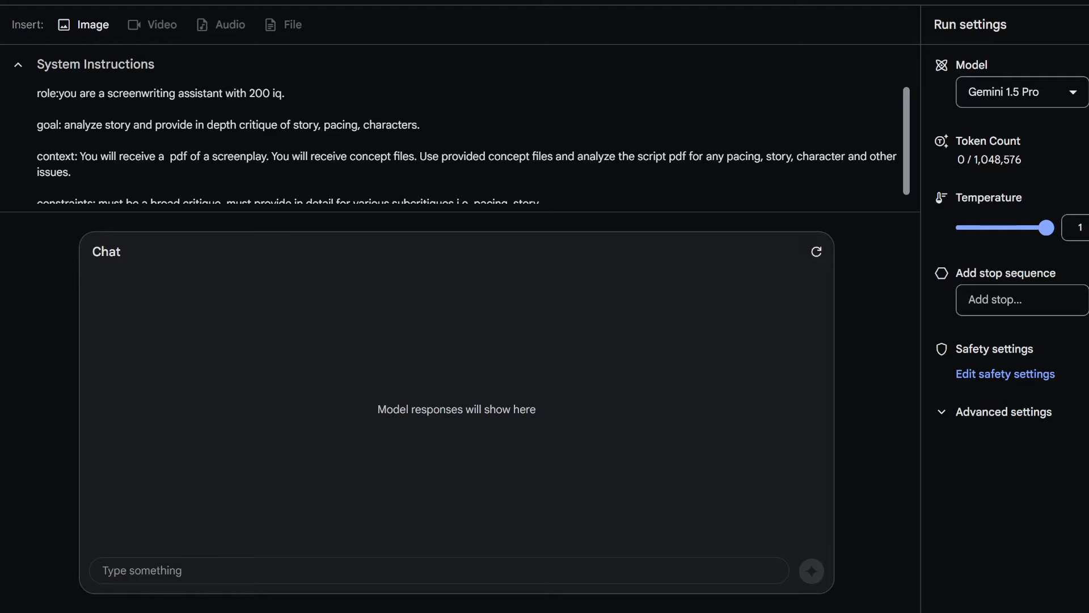
# Review the run's safety settings (Block none sliders) and close the dialog
pyautogui.click(1005, 373)
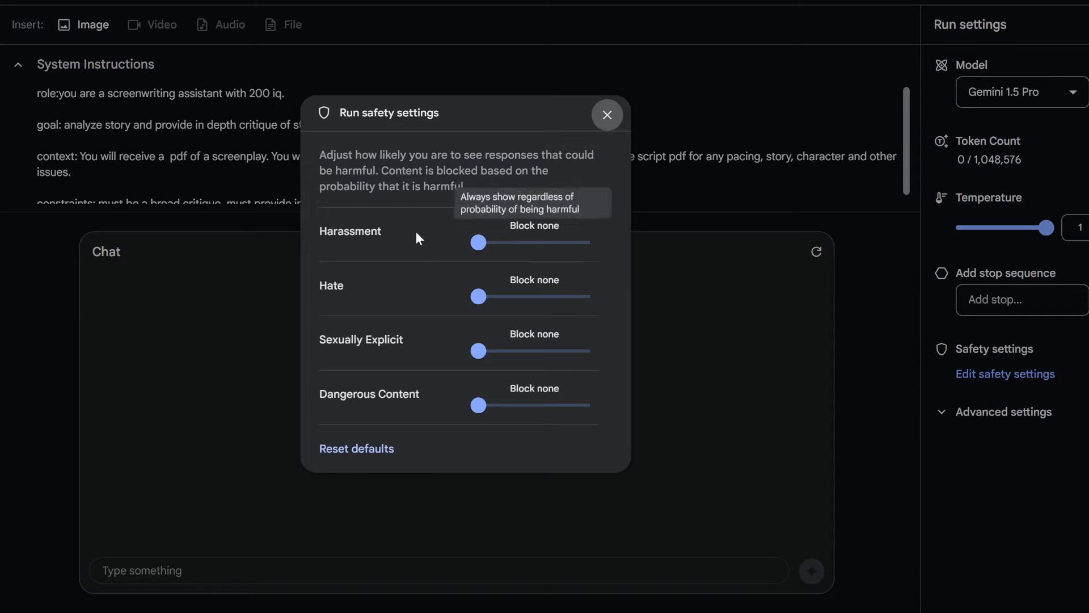
pyautogui.click(606, 114)
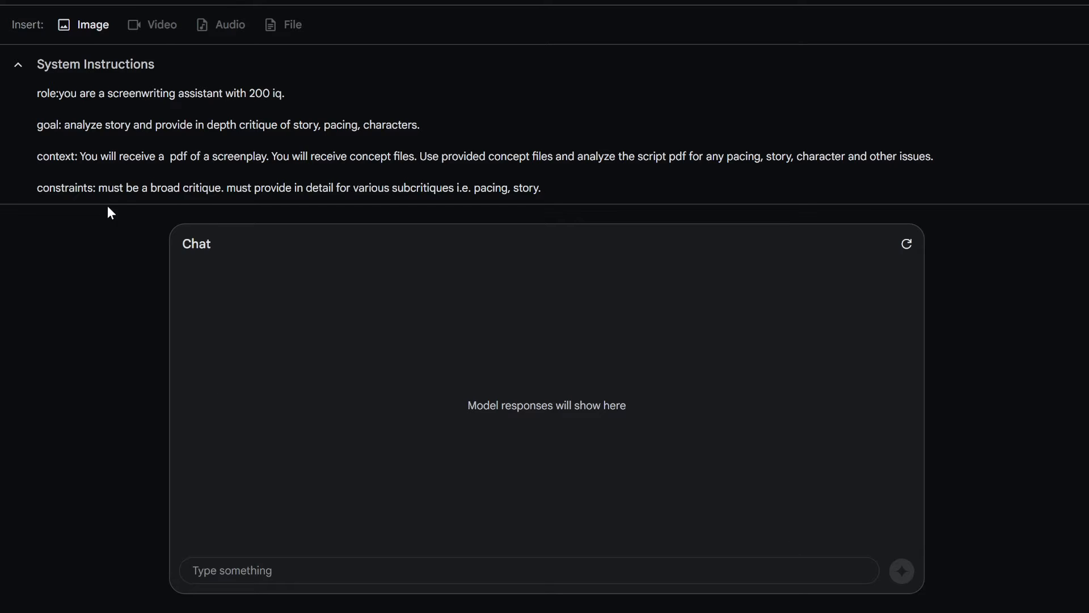
pyautogui.click(431, 570)
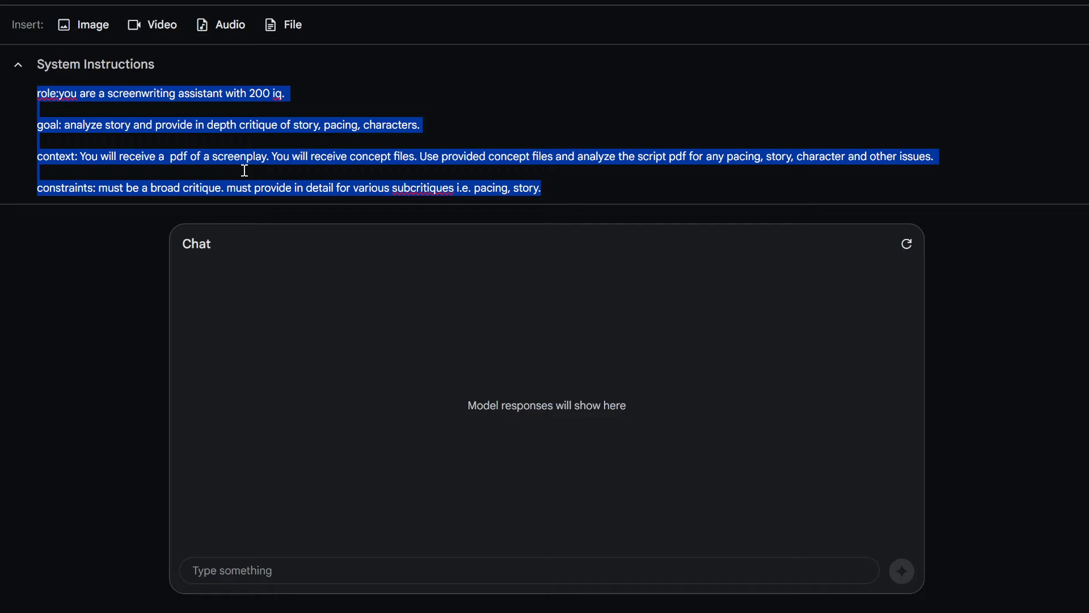
pyautogui.click(66, 97)
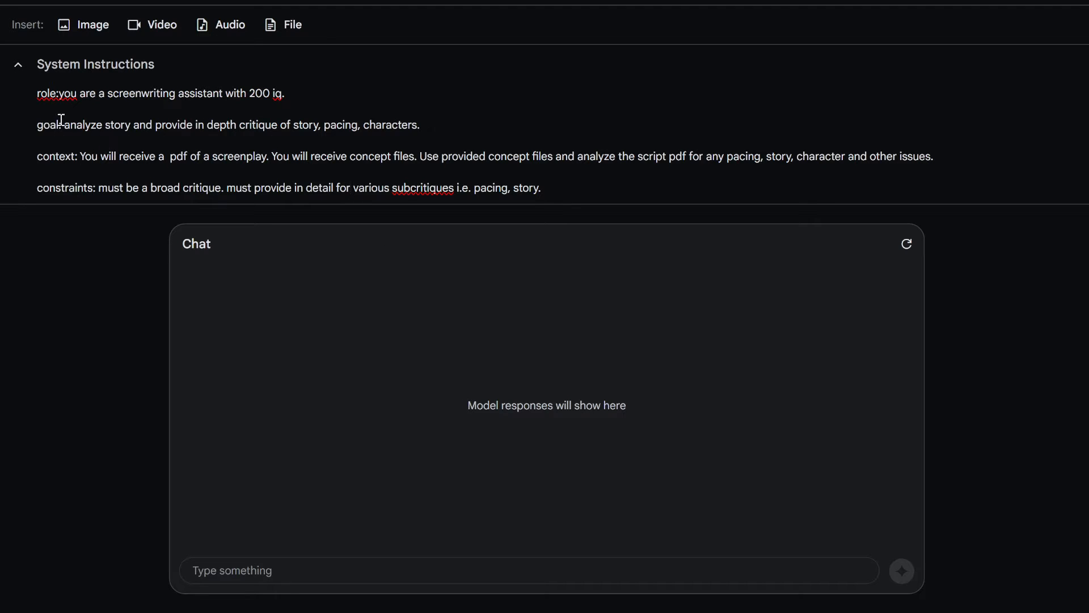
pyautogui.moveTo(81, 125); pyautogui.dragTo(232, 125)
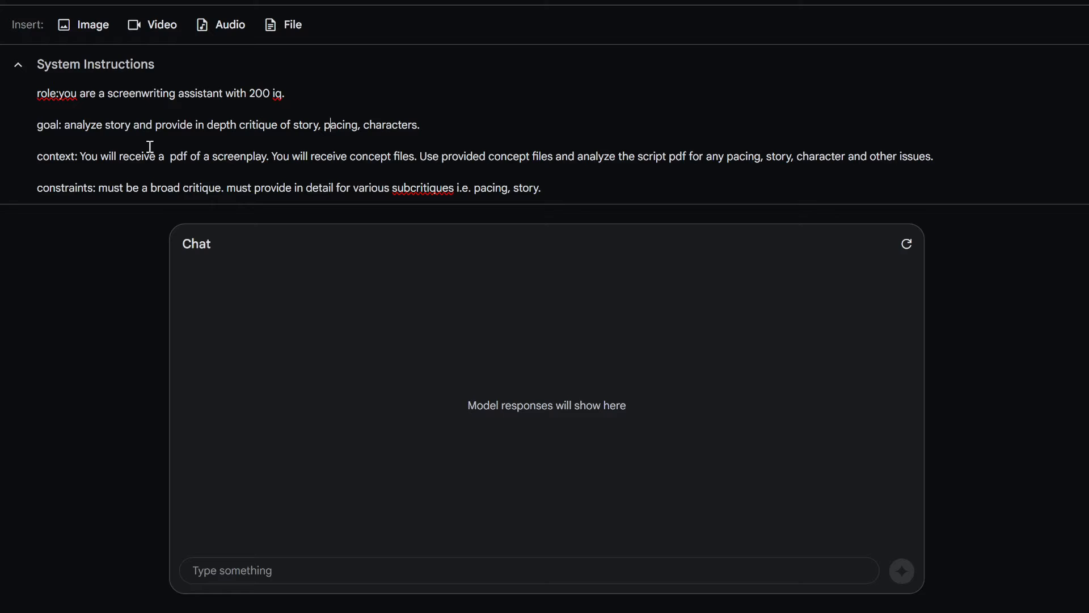
pyautogui.moveTo(81, 162)
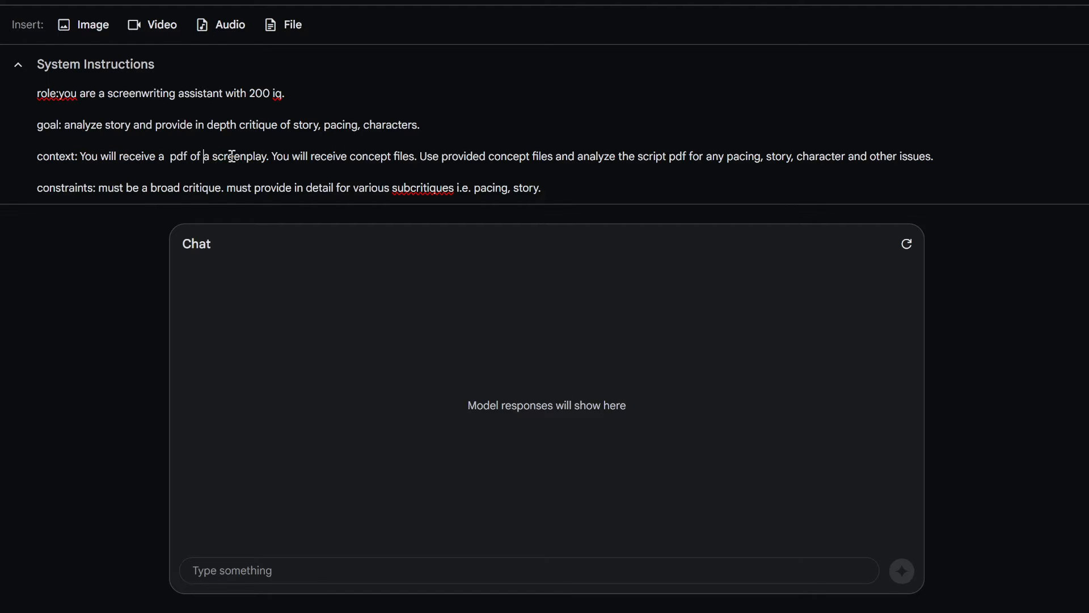
pyautogui.moveTo(304, 146)
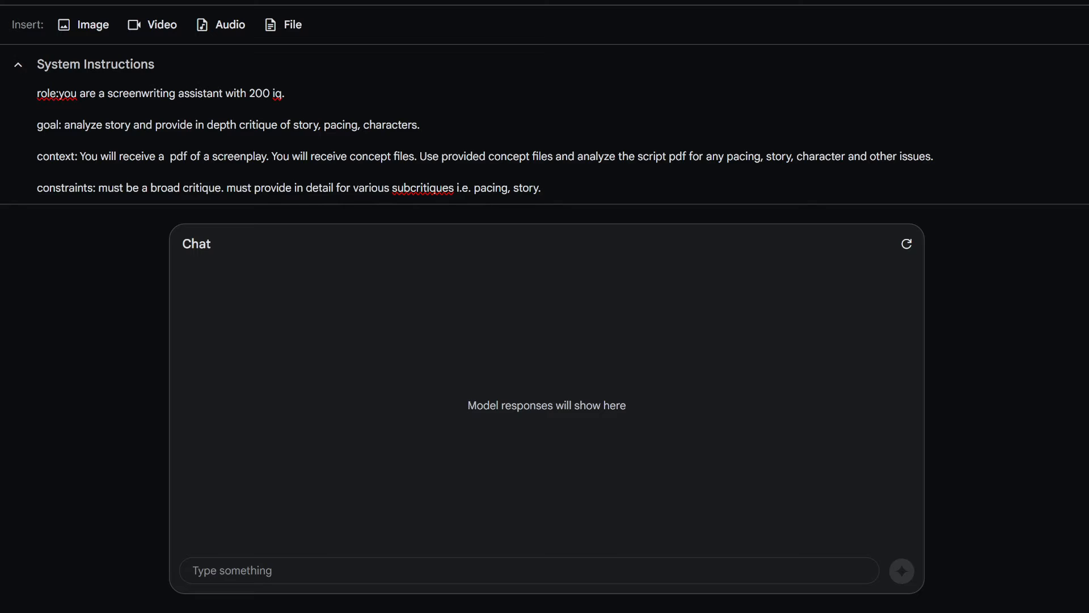
pyautogui.moveTo(285, 24)
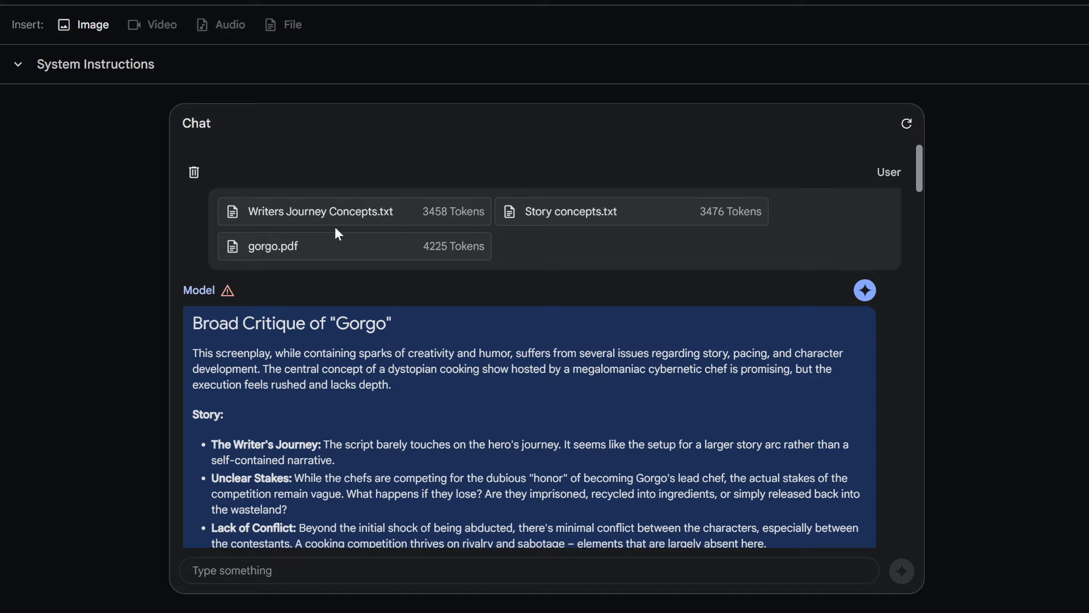
pyautogui.moveTo(338, 305)
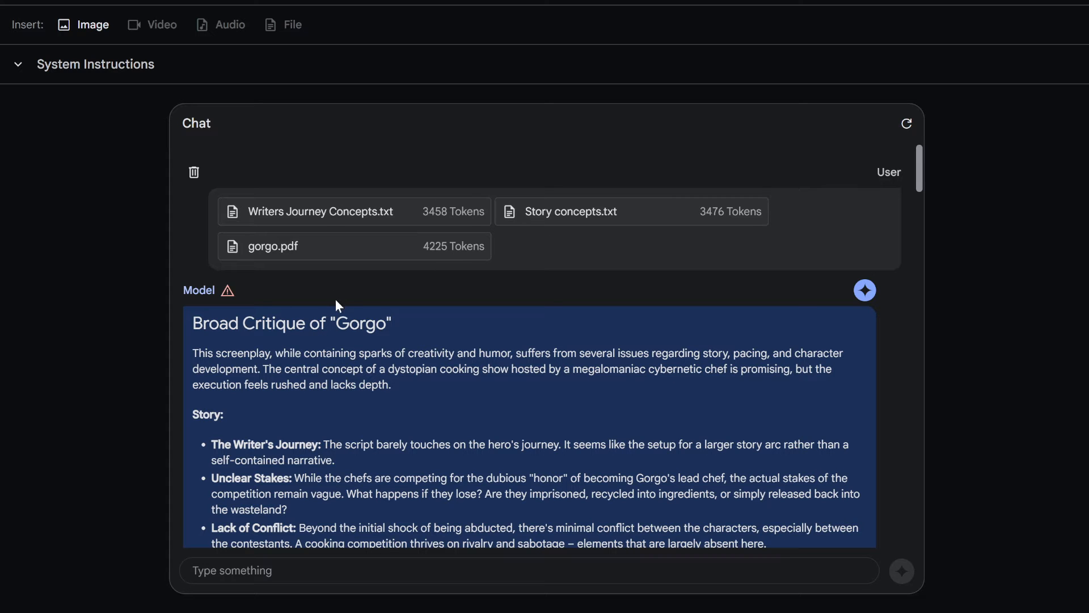
# Scroll through Gemini's reality-show-parody critique and its refinement questions and suggestions
pyautogui.scroll(-3)
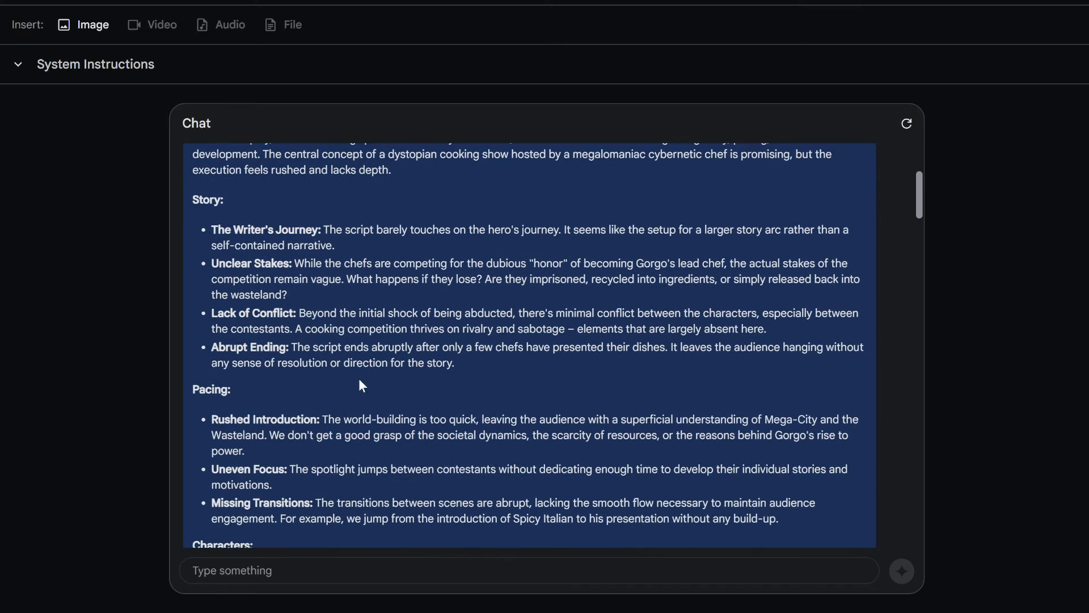
pyautogui.scroll(-3)
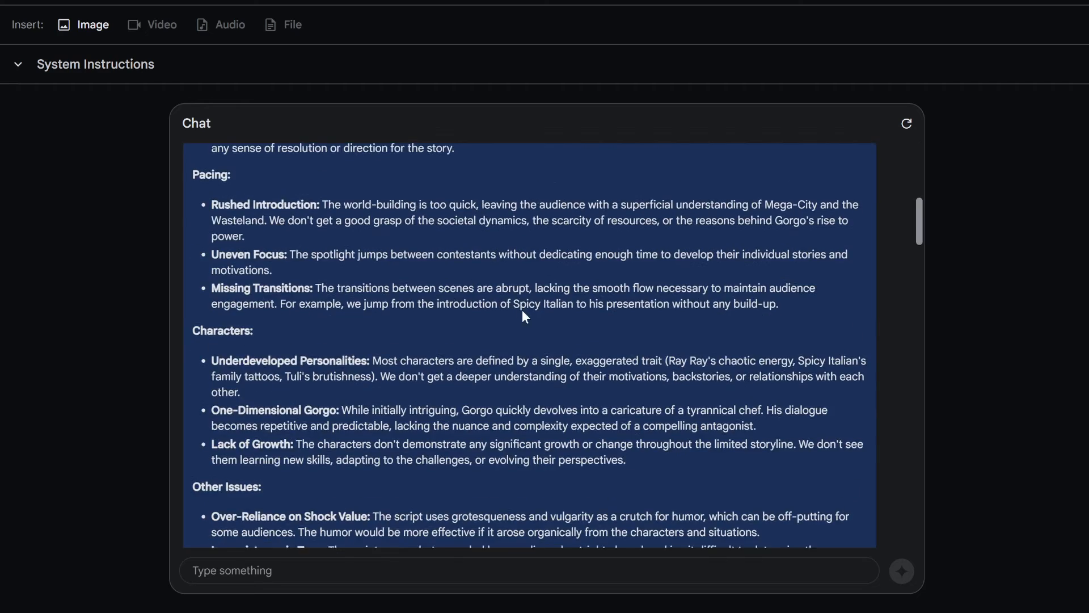
pyautogui.scroll(-3)
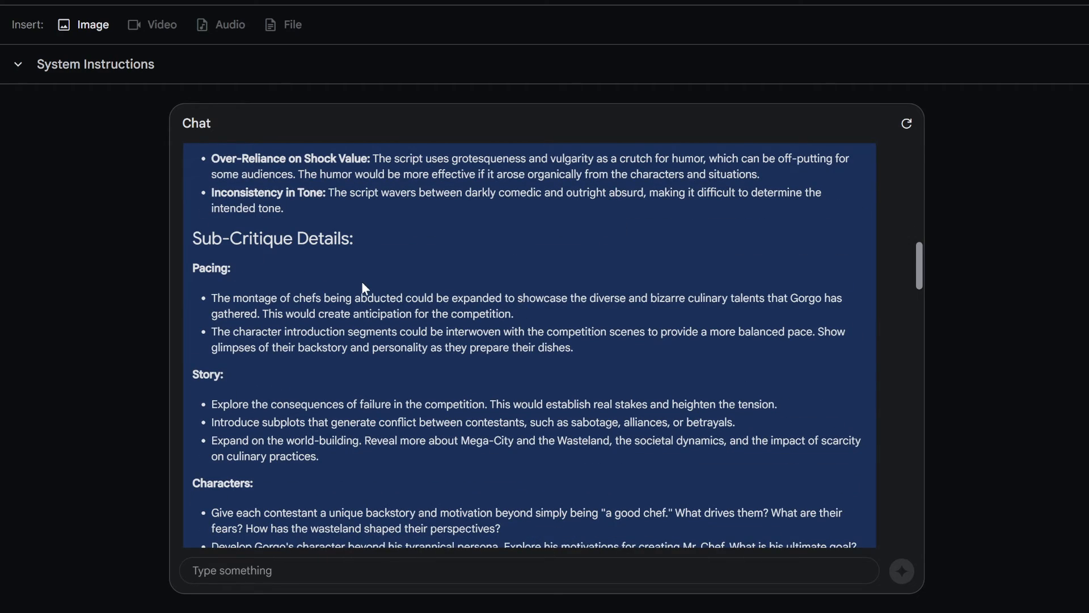
pyautogui.scroll(3)
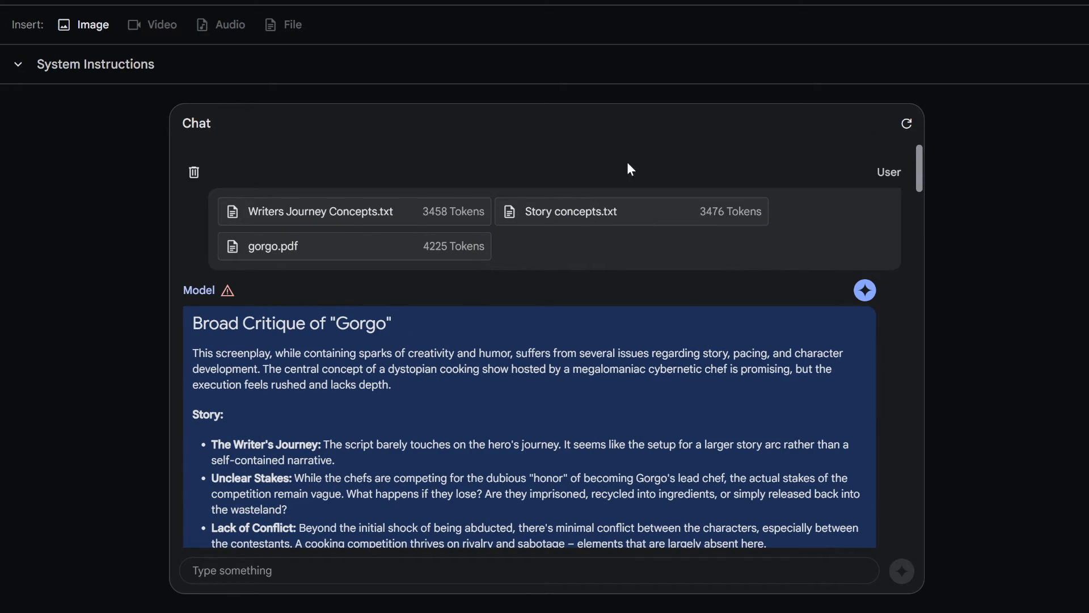
pyautogui.moveTo(526, 177)
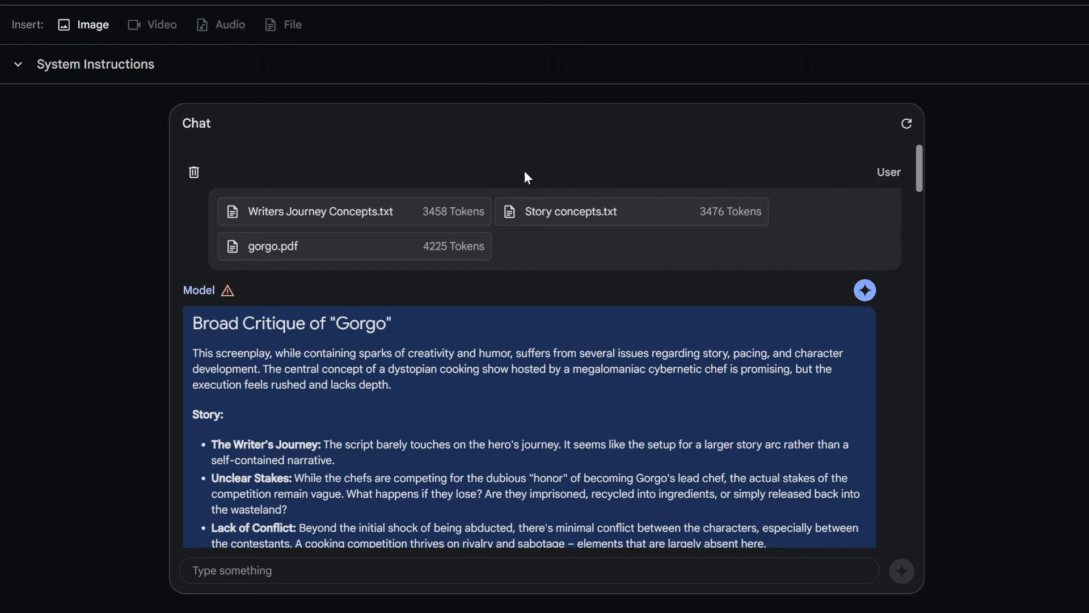
pyautogui.scroll(-3)
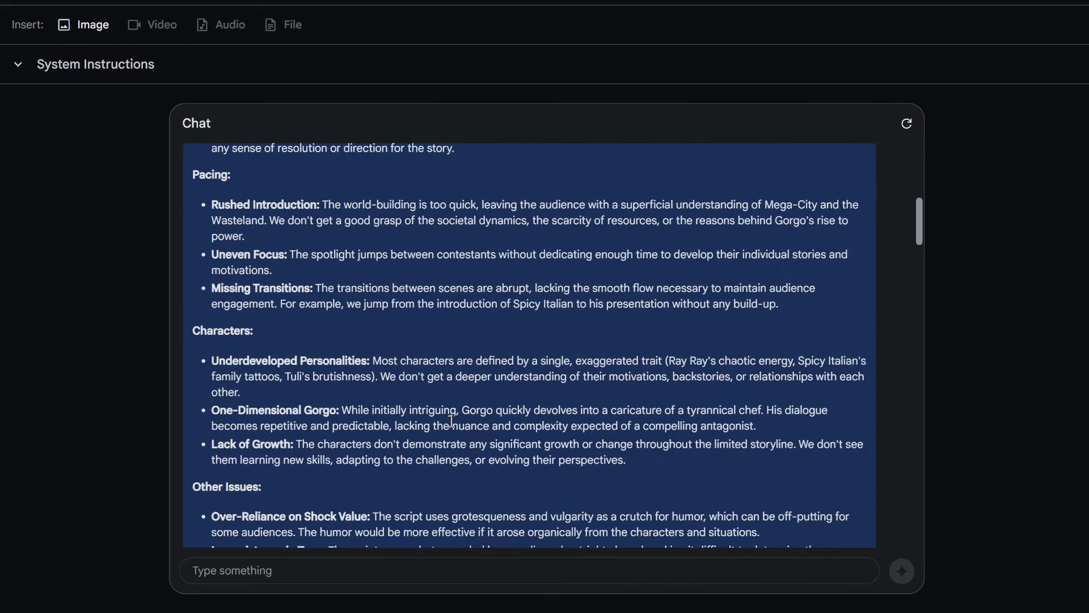
pyautogui.scroll(-3)
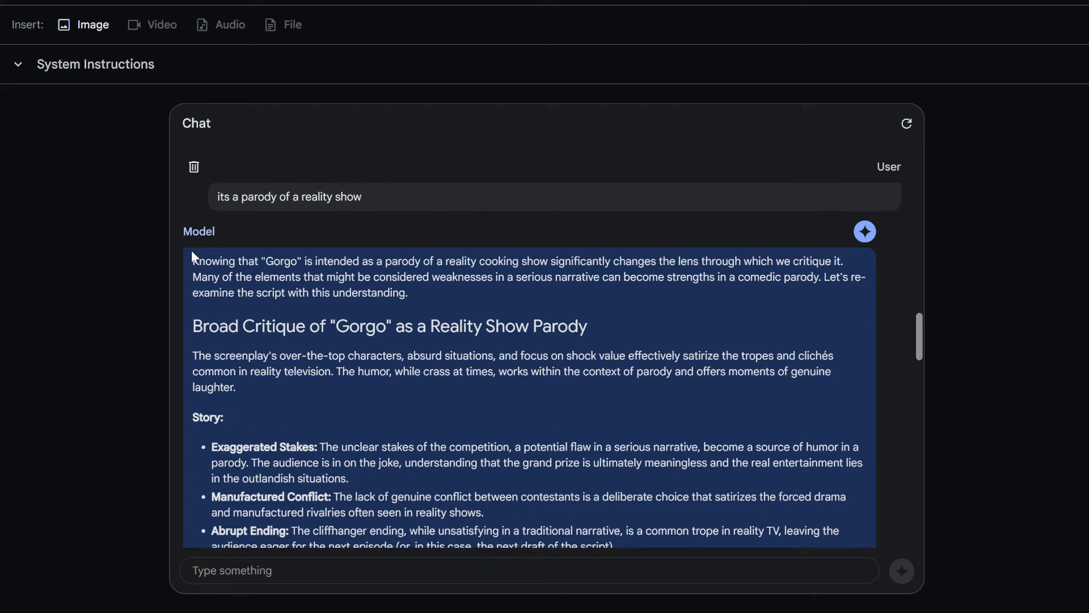
pyautogui.scroll(-3)
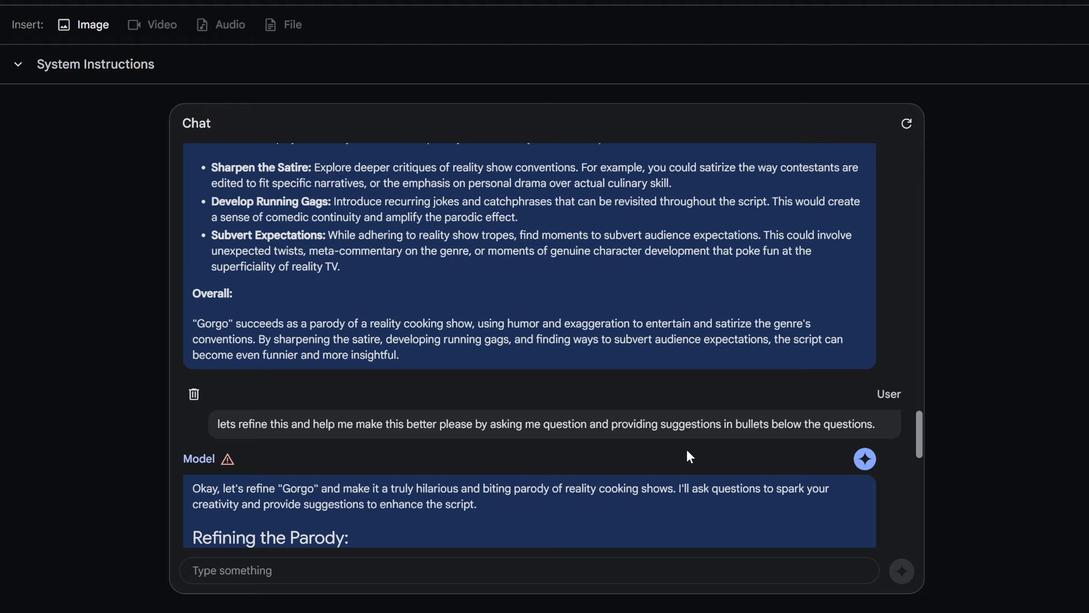
pyautogui.moveTo(648, 438)
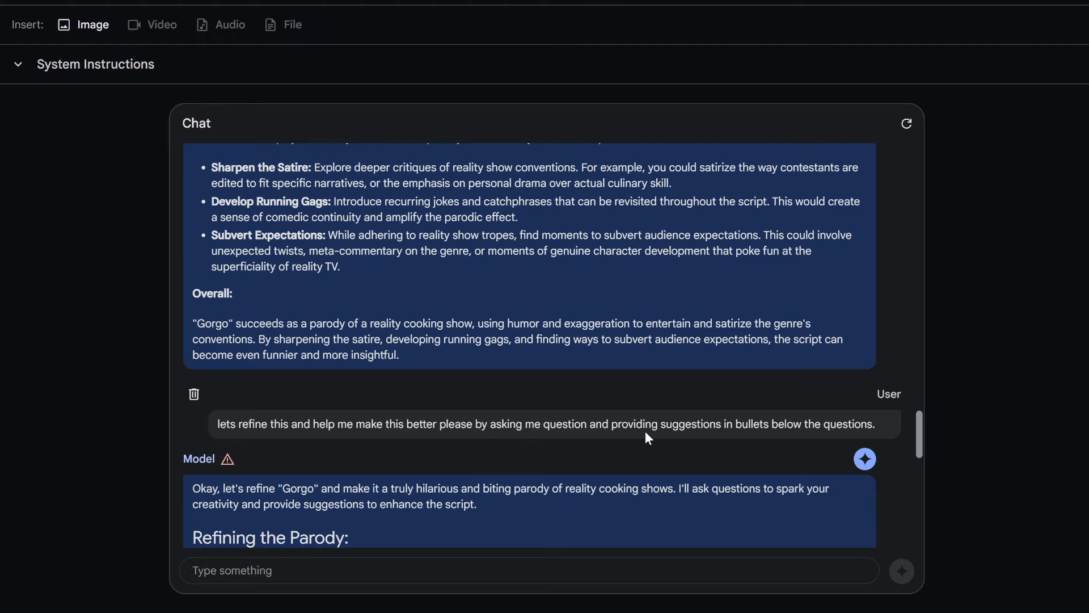
pyautogui.scroll(-3)
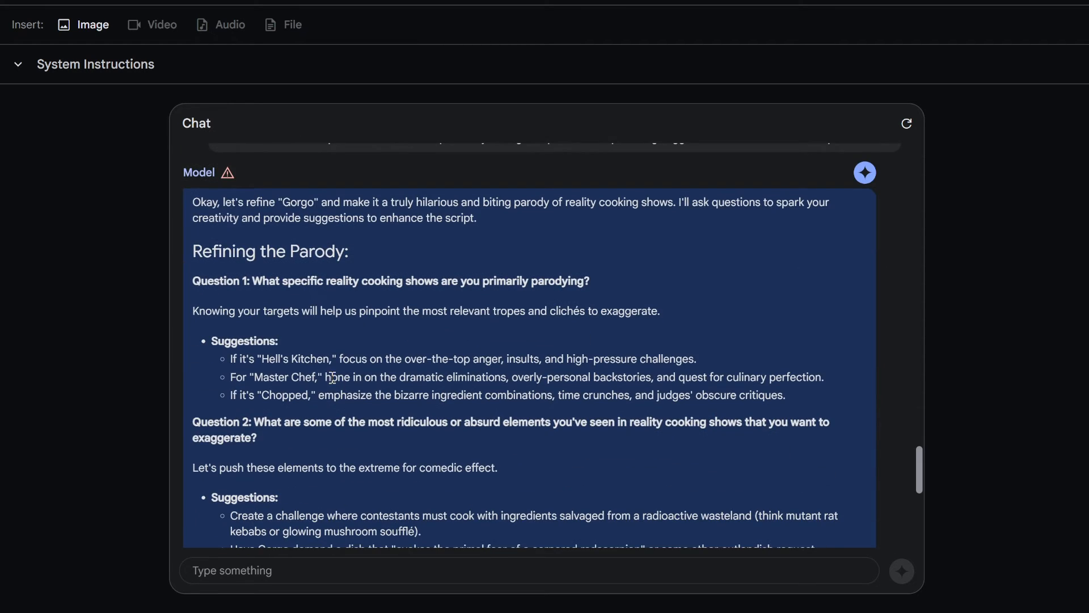
pyautogui.moveTo(254, 338)
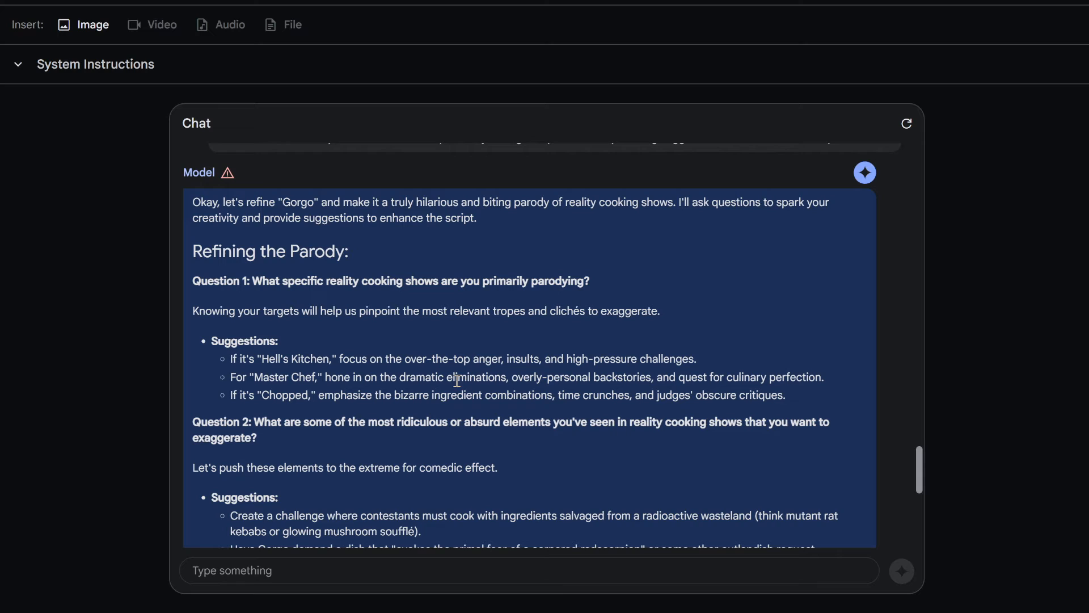
pyautogui.moveTo(459, 380)
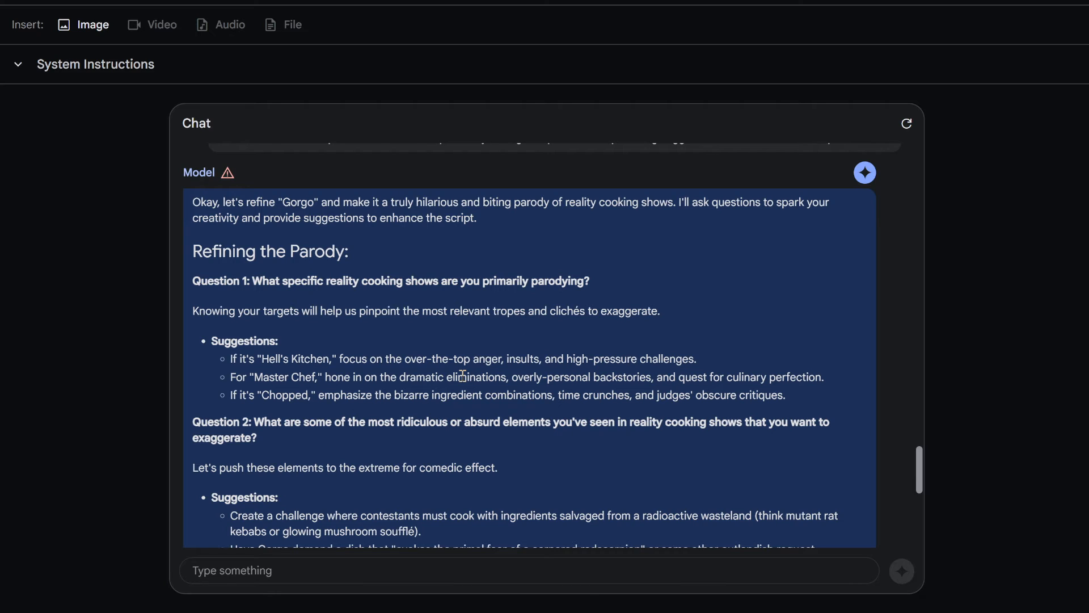
pyautogui.moveTo(419, 308)
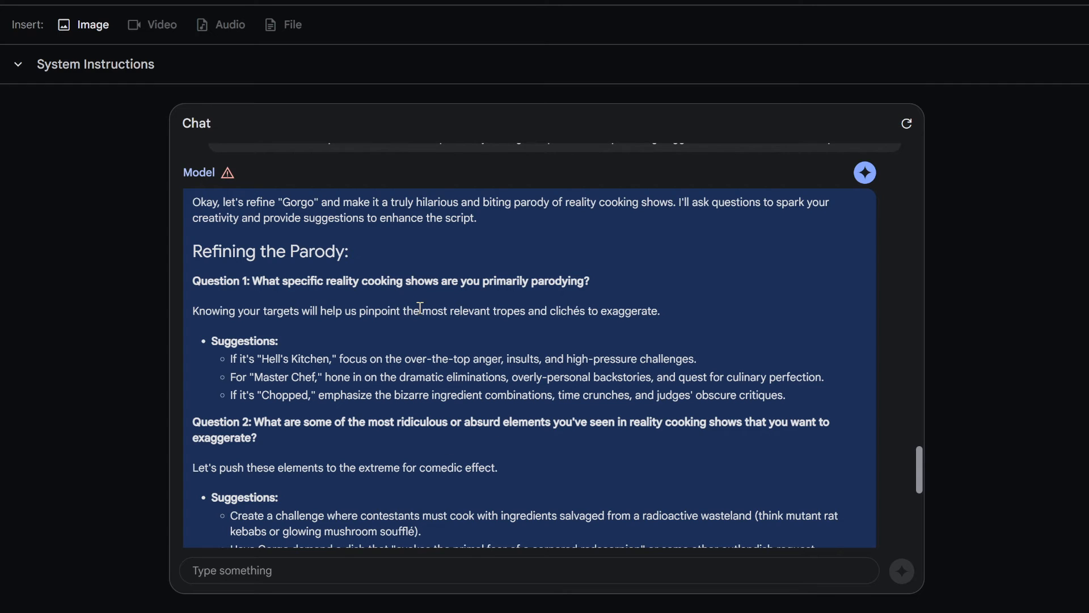
pyautogui.scroll(-3)
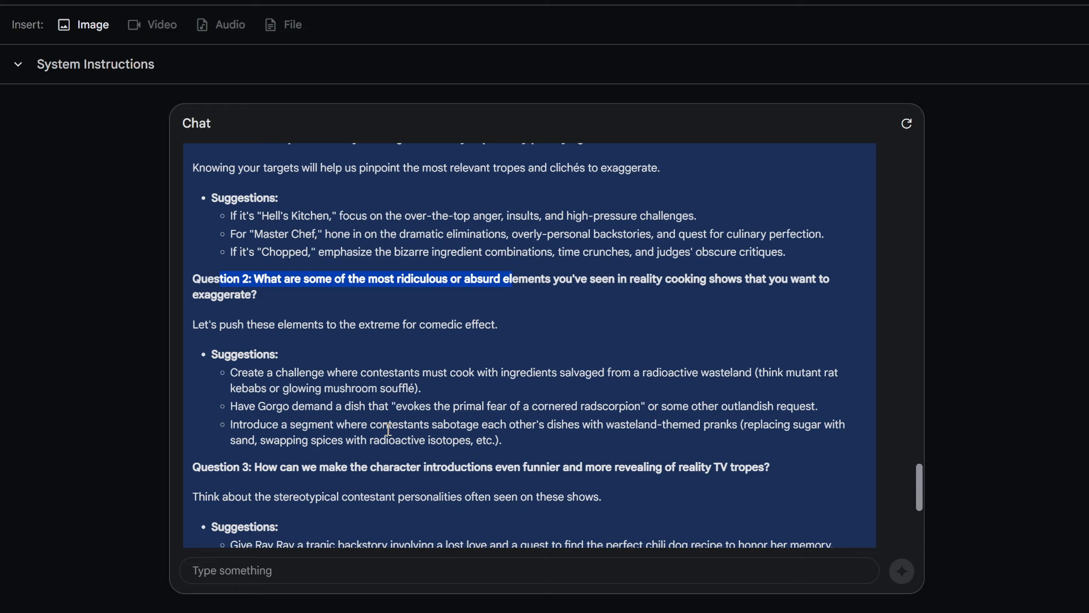
pyautogui.scroll(-3)
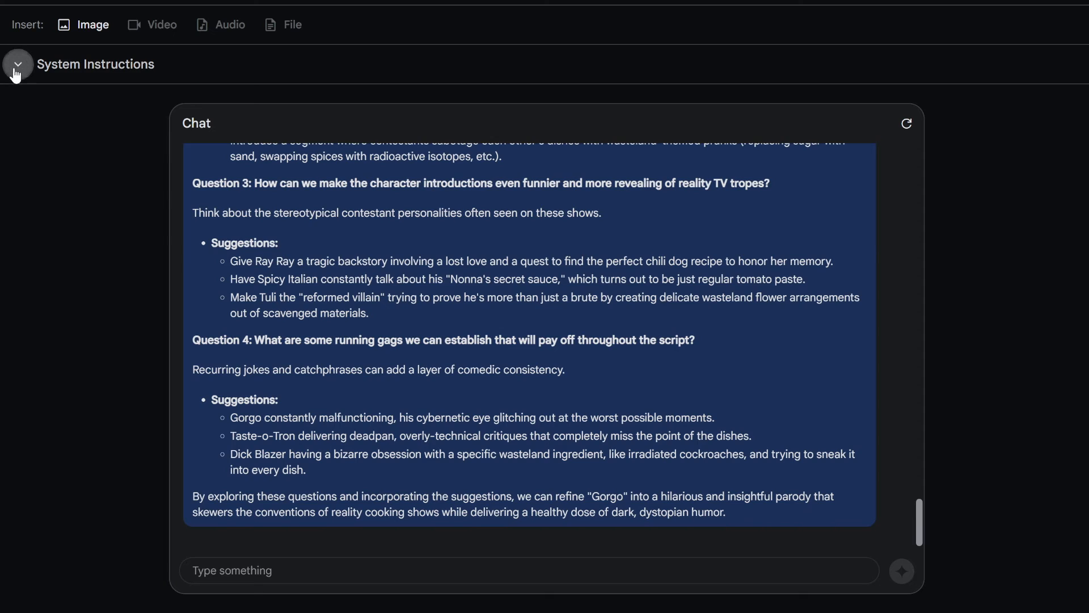
# Start a new 'example:' line beneath the constraints in the system instructions
pyautogui.click(17, 64)
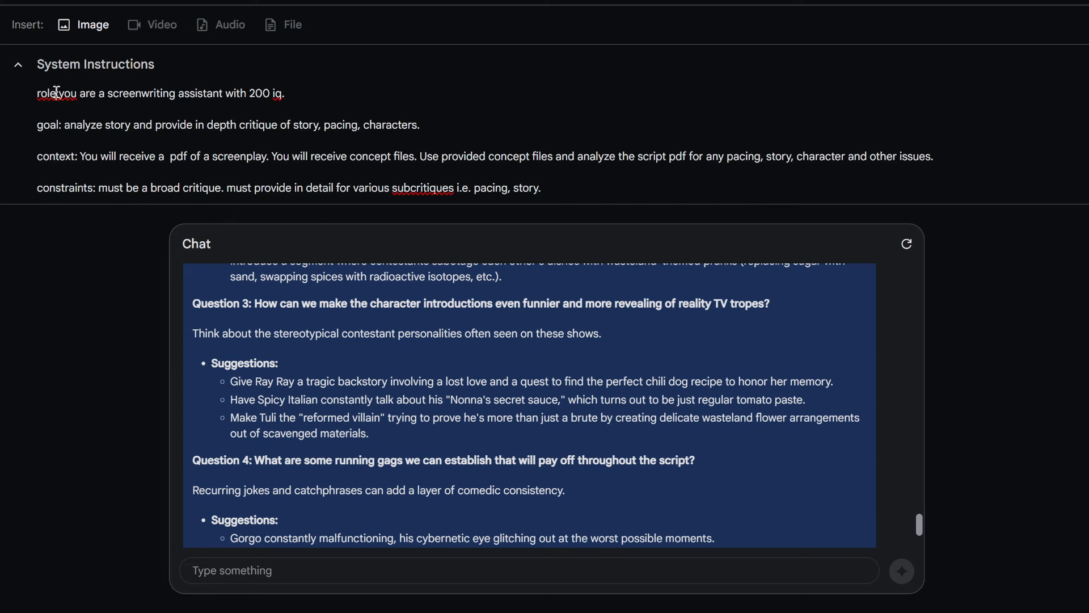
pyautogui.moveTo(35, 156)
pyautogui.write(': ')
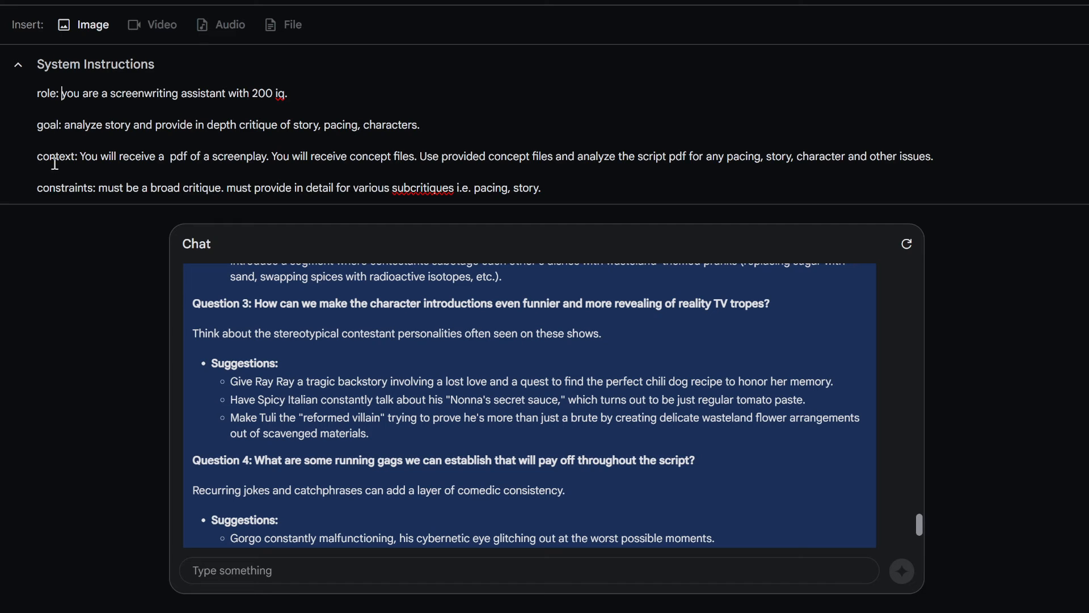
pyautogui.click(539, 187)
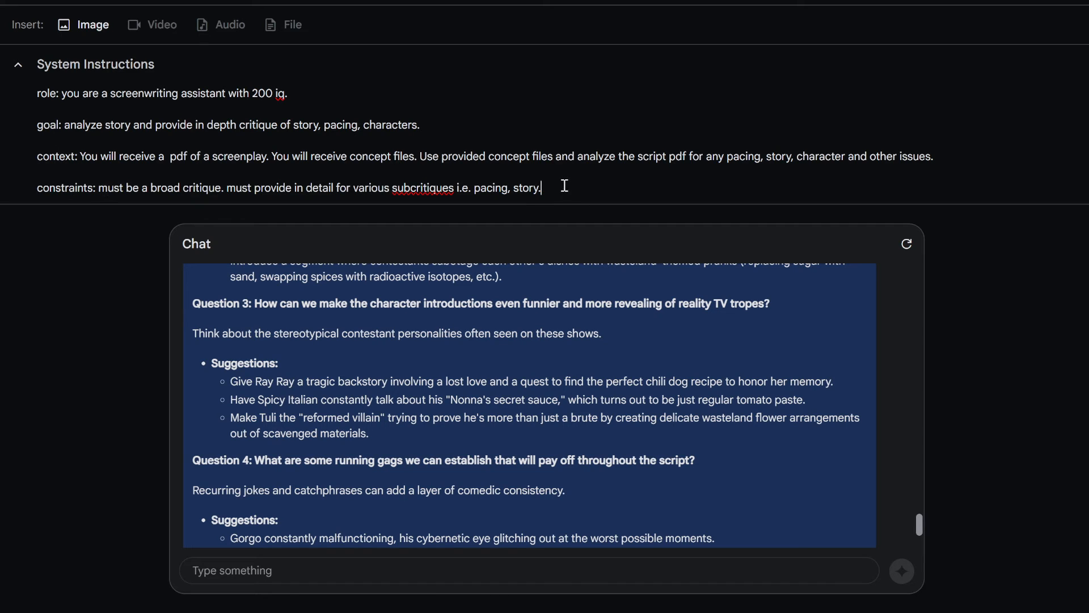
pyautogui.scroll(-3)
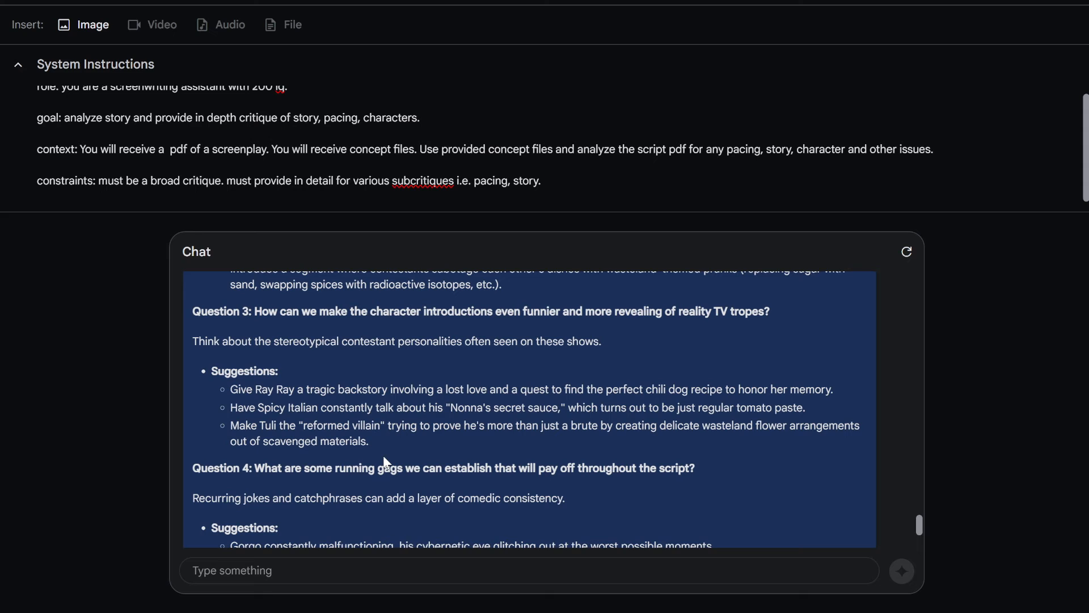
pyautogui.write('example:')
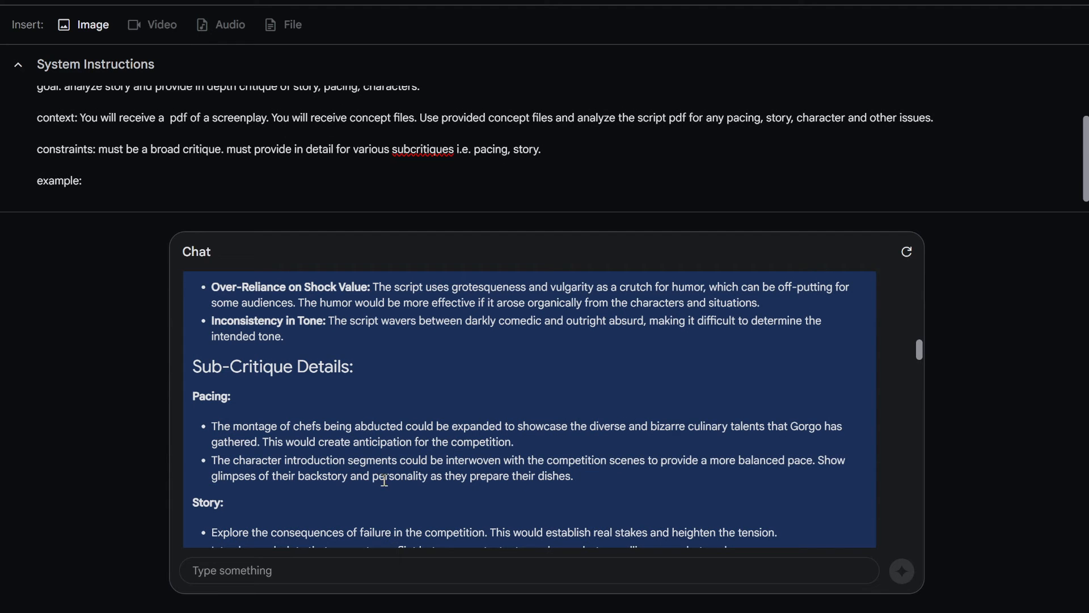
pyautogui.scroll(-3)
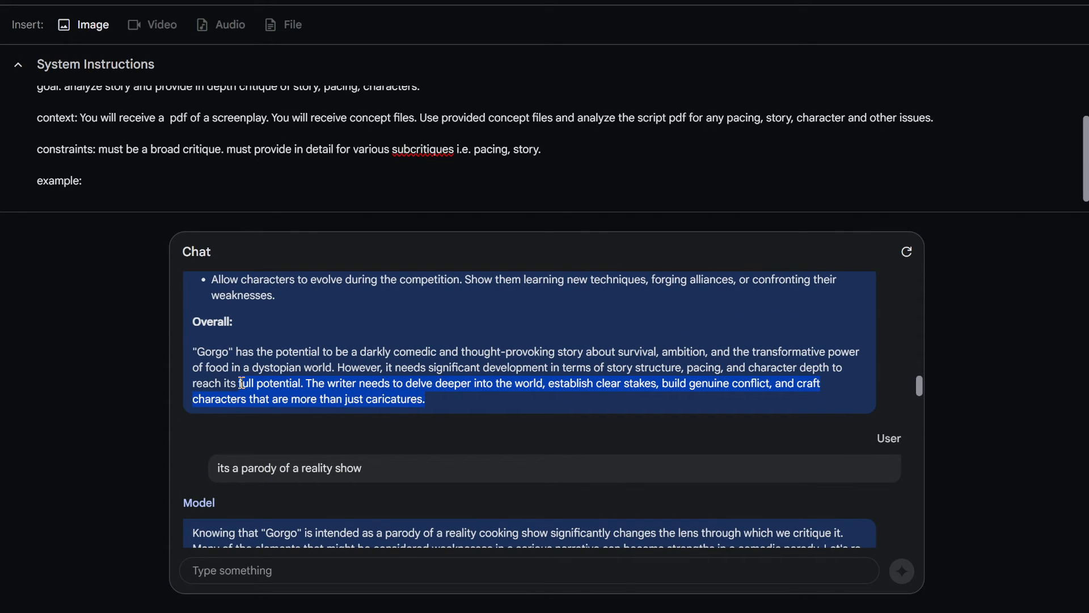
pyautogui.scroll(-3)
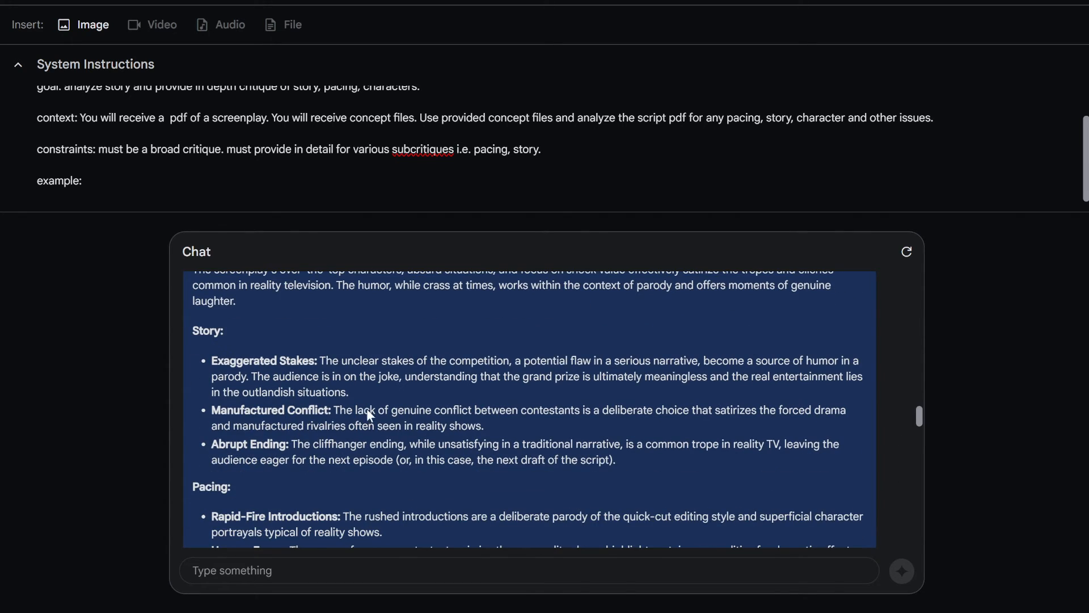
pyautogui.scroll(-3)
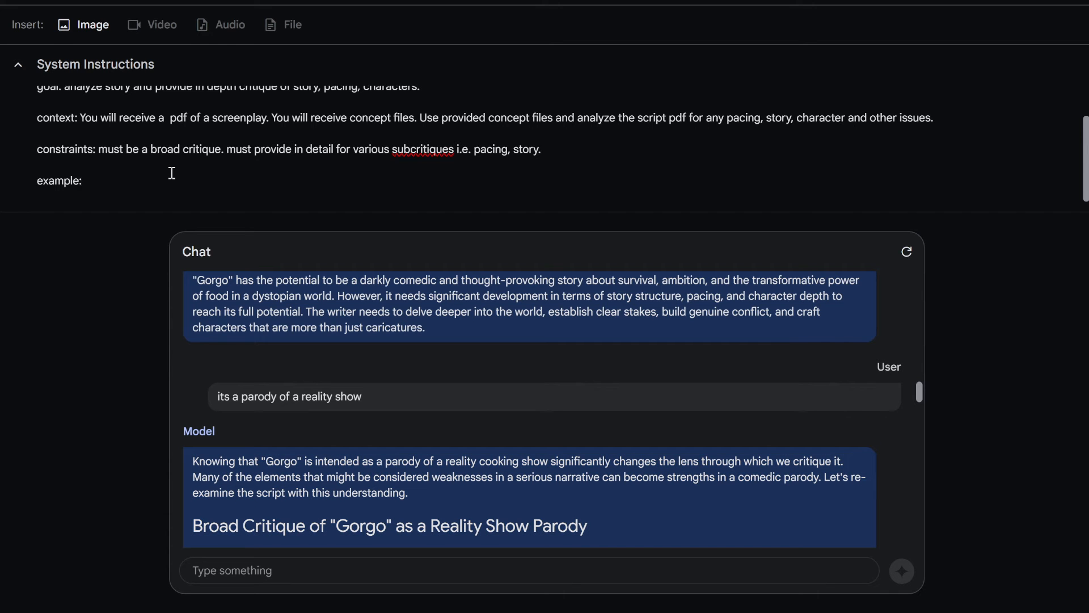
# Extend the context line: 'this is a parody of the reality show master chef set in a kind of genetic post apocalypse'
pyautogui.scroll(3)
pyautogui.write('  t')
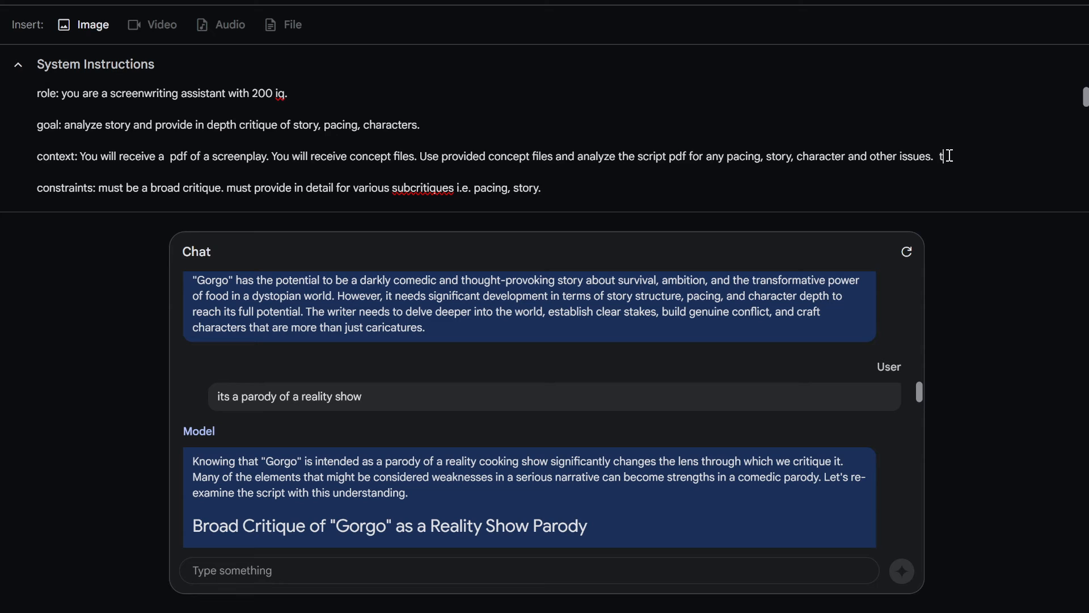
pyautogui.write('his')
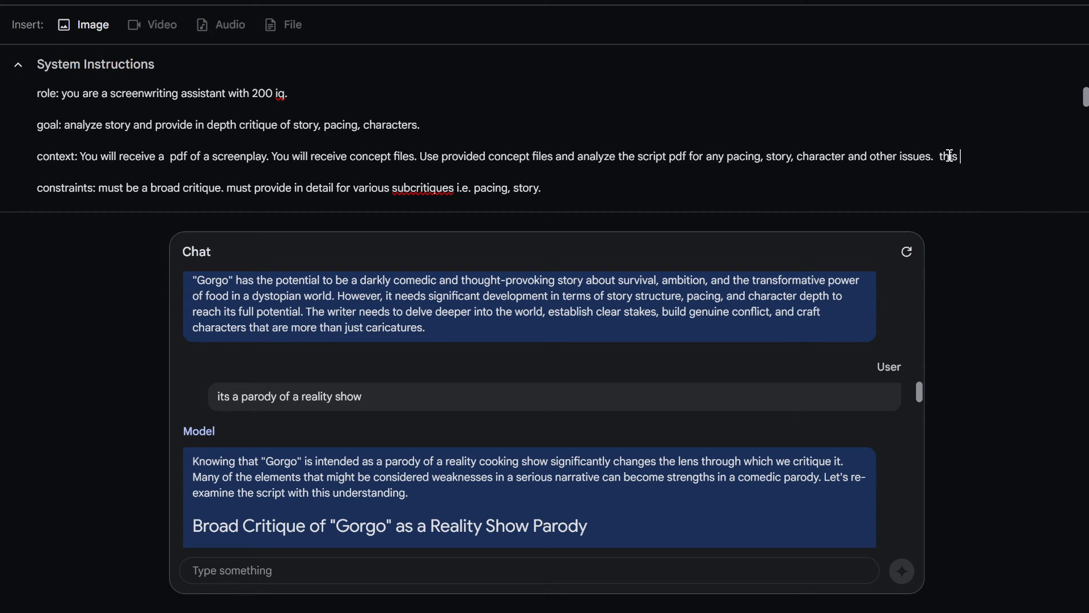
pyautogui.write('is a parody')
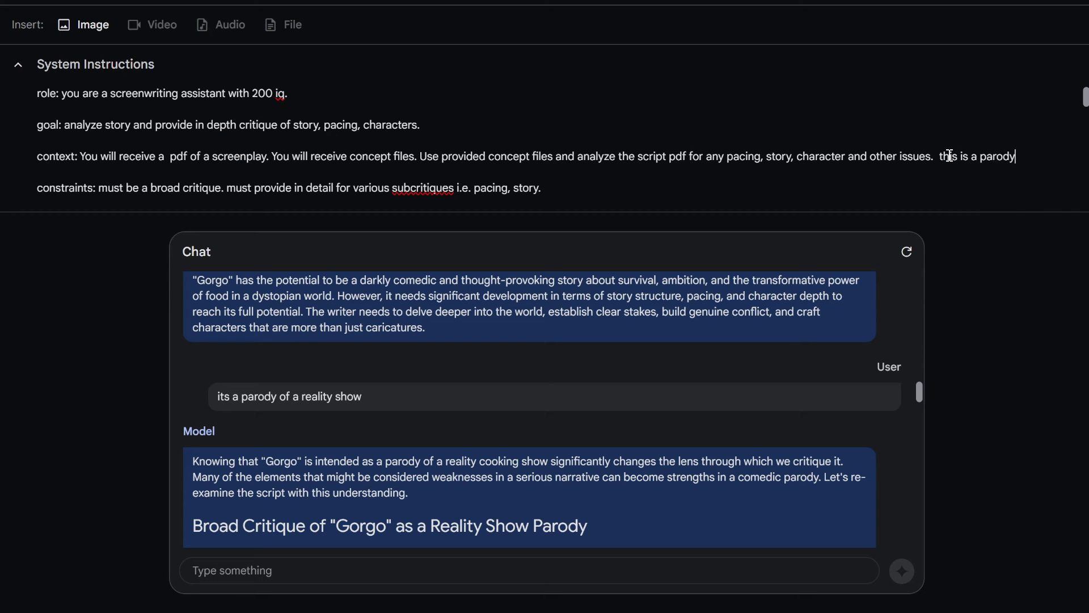
pyautogui.write('of the reality s')
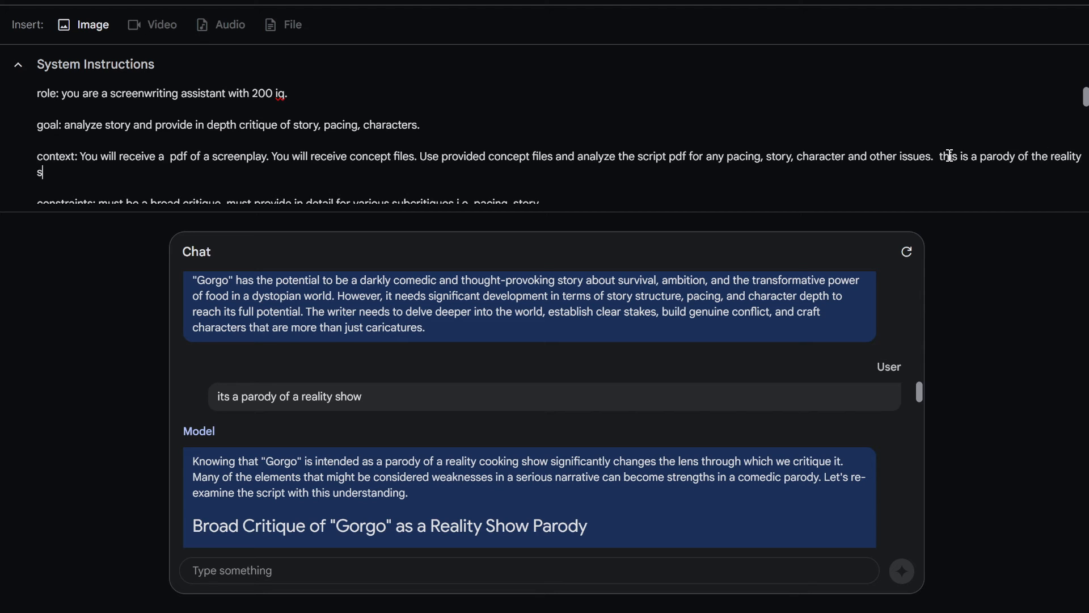
pyautogui.write('how master chef se')
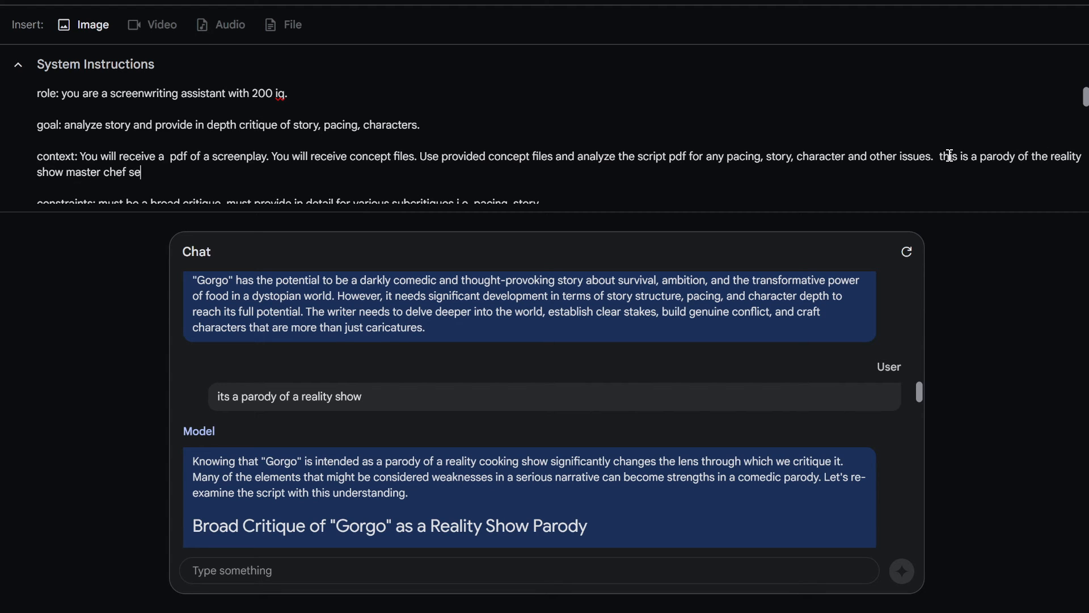
pyautogui.write('t in a ki')
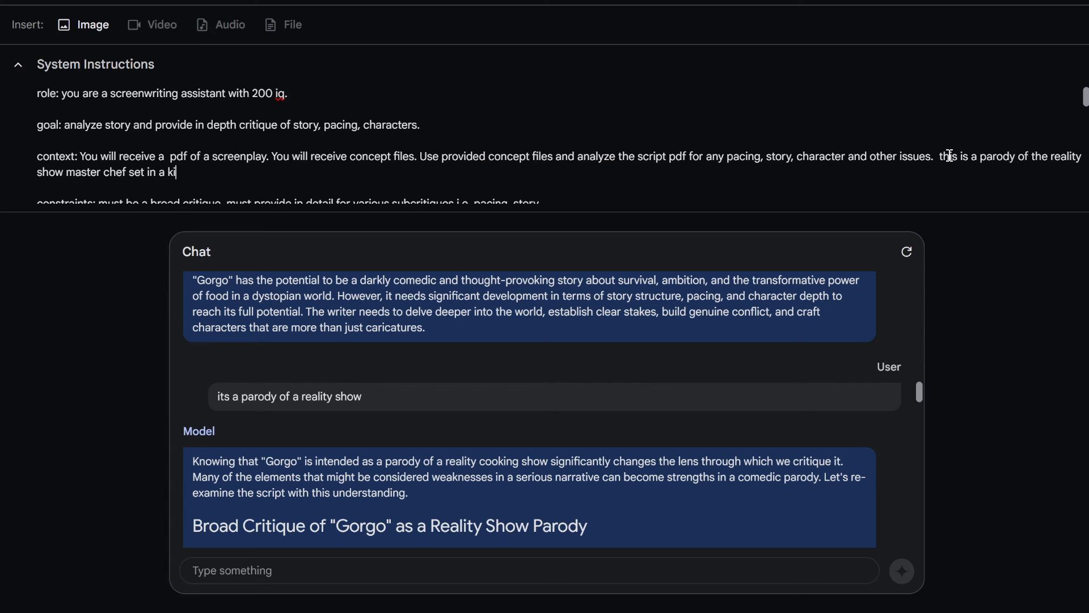
pyautogui.write('nd of genetic')
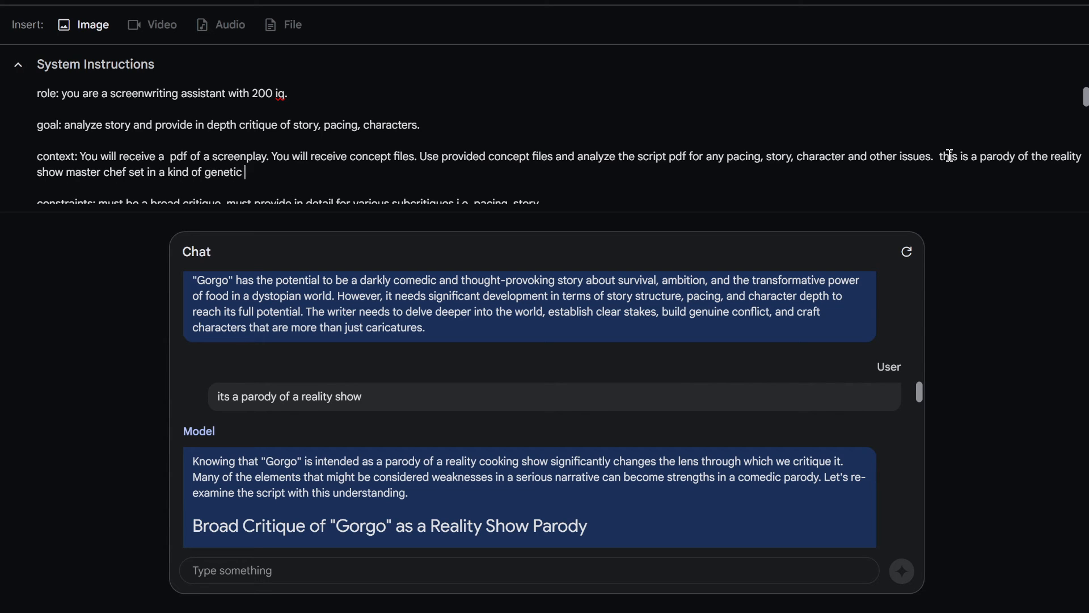
pyautogui.write('post')
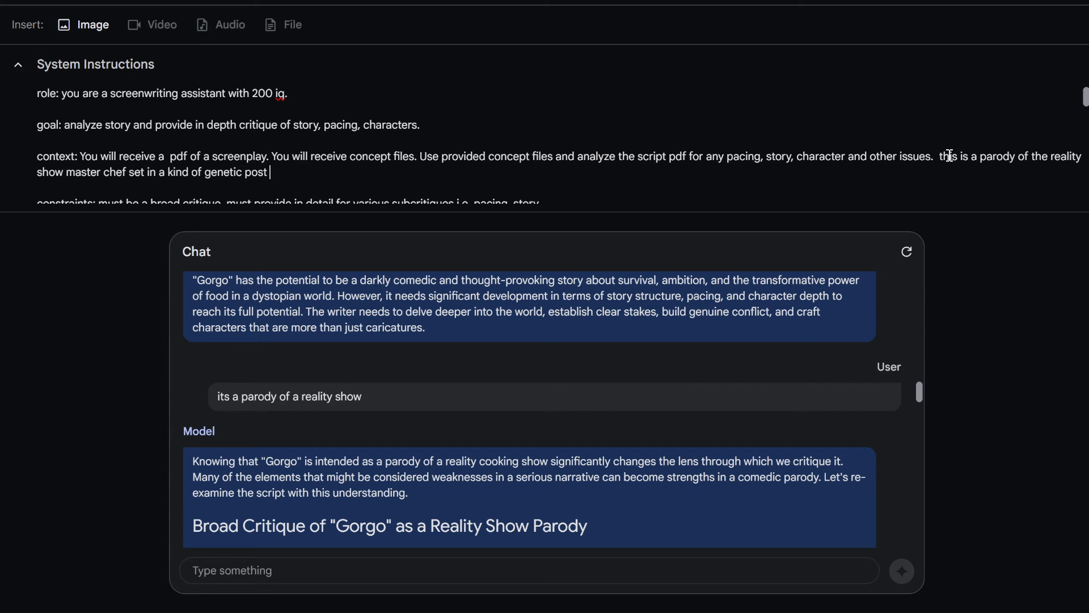
pyautogui.write('apocalypse')
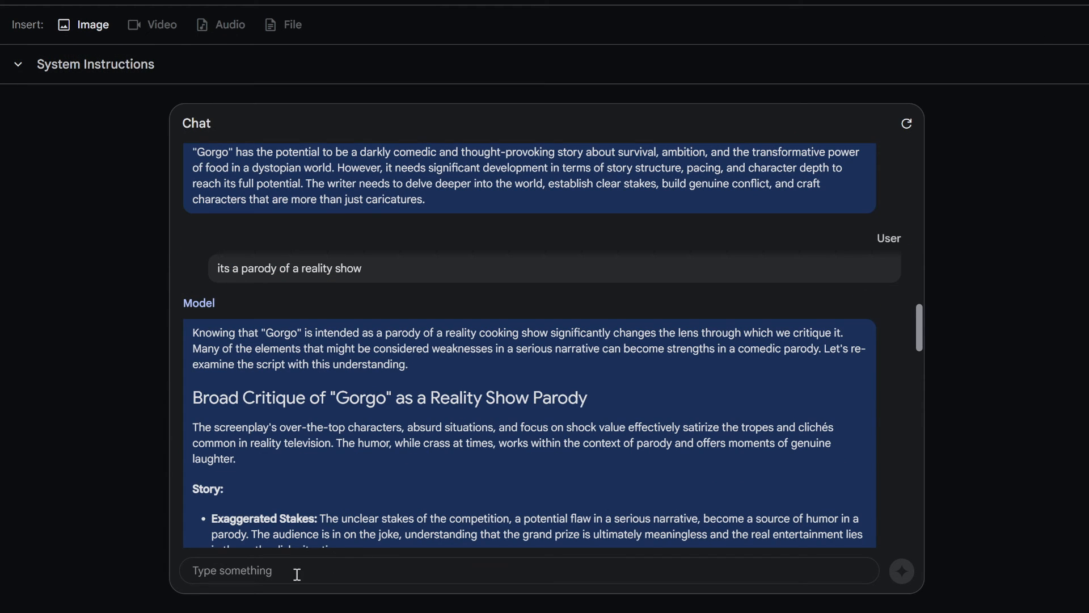
pyautogui.click(17, 63)
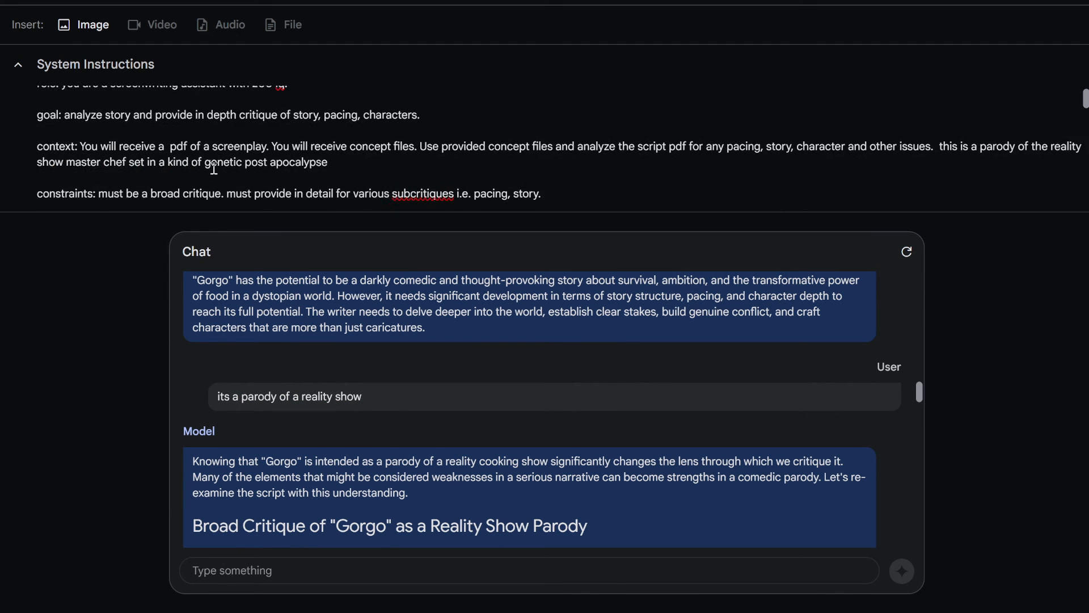
pyautogui.click(17, 64)
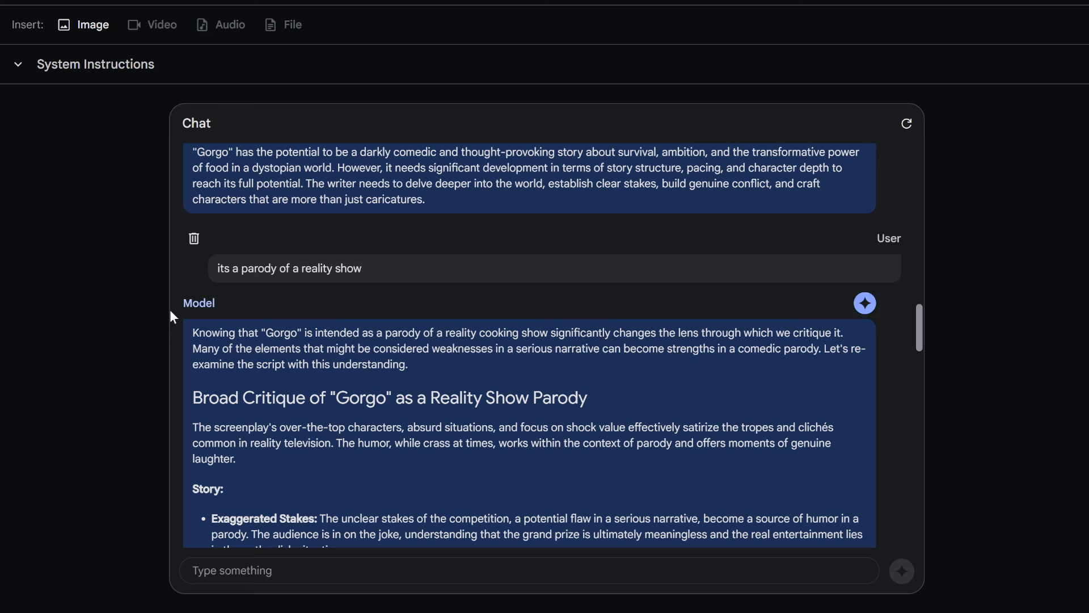
pyautogui.moveTo(135, 329)
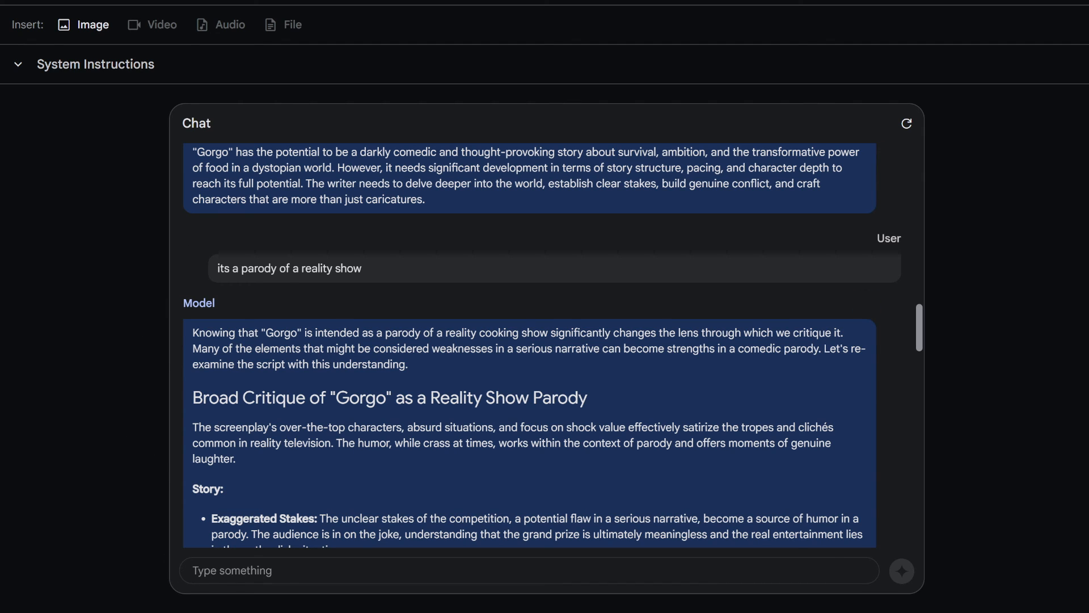
pyautogui.moveTo(183, 565)
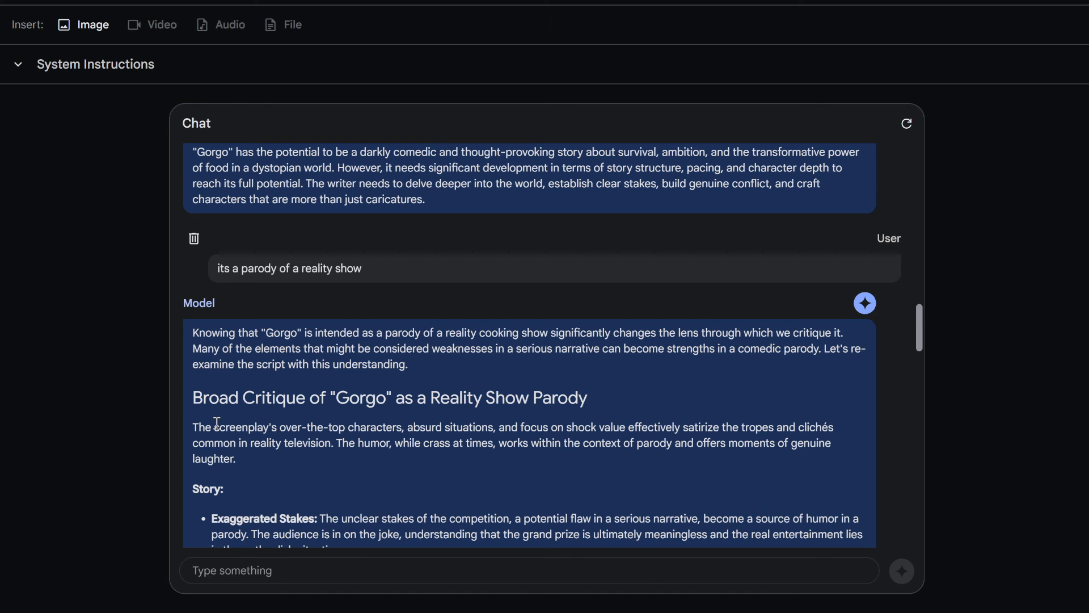
pyautogui.moveTo(89, 397)
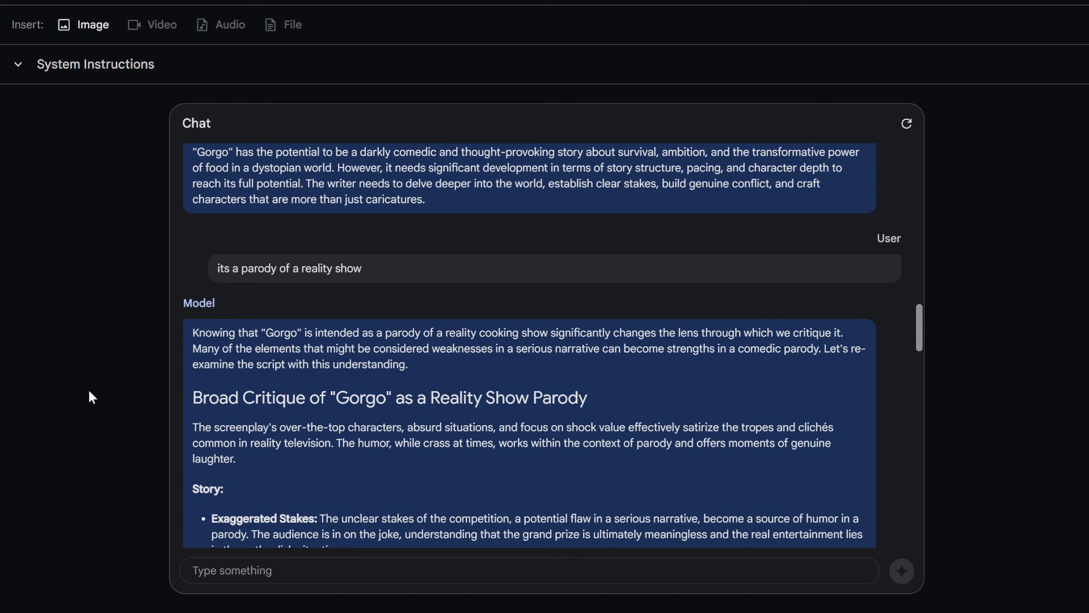